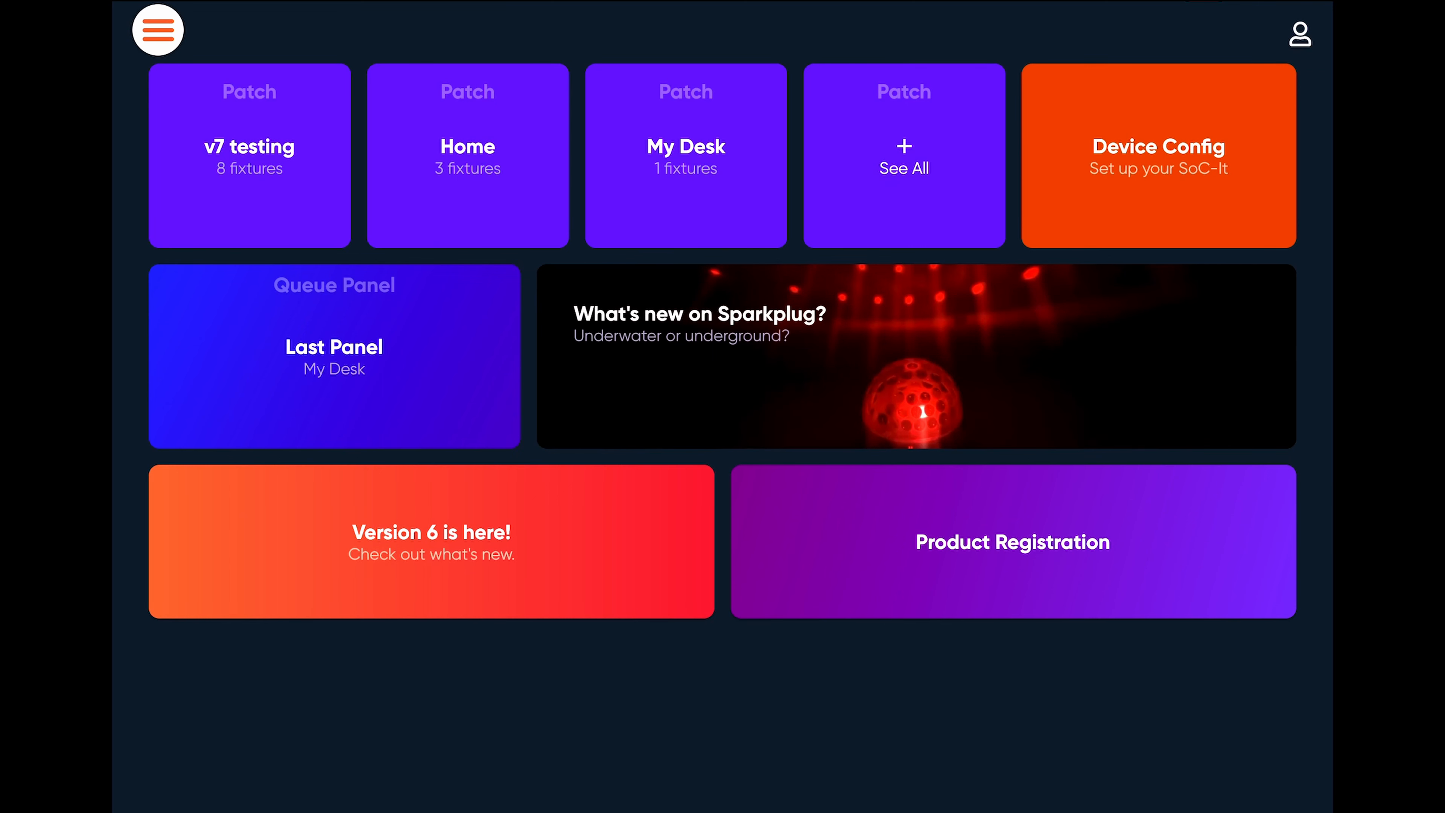
Create an empty patch named 'soul patch' from the Patch list
{"action": "left_click", "coordinate": [157, 30]}
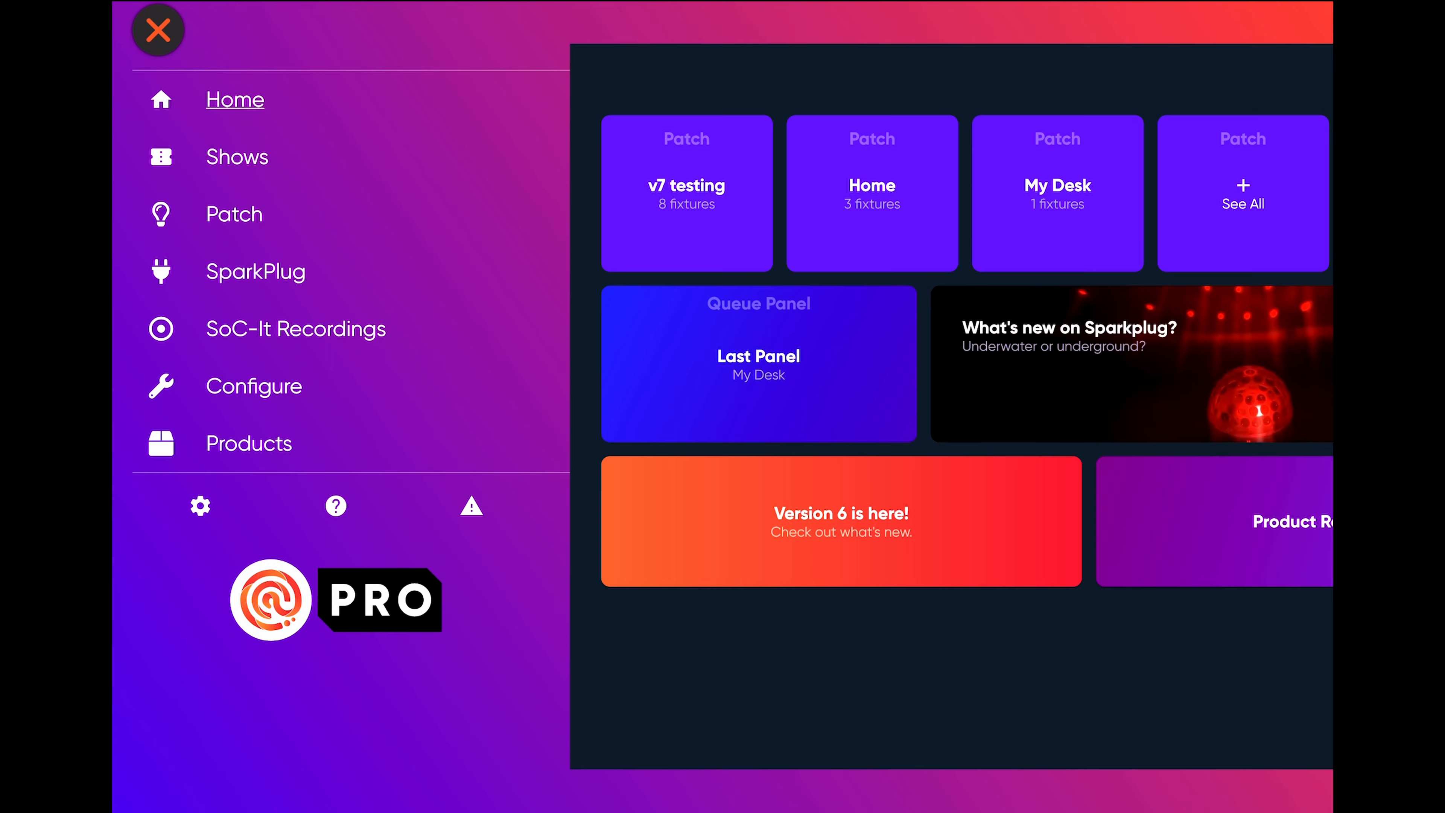
{"action": "left_click", "coordinate": [1243, 194]}
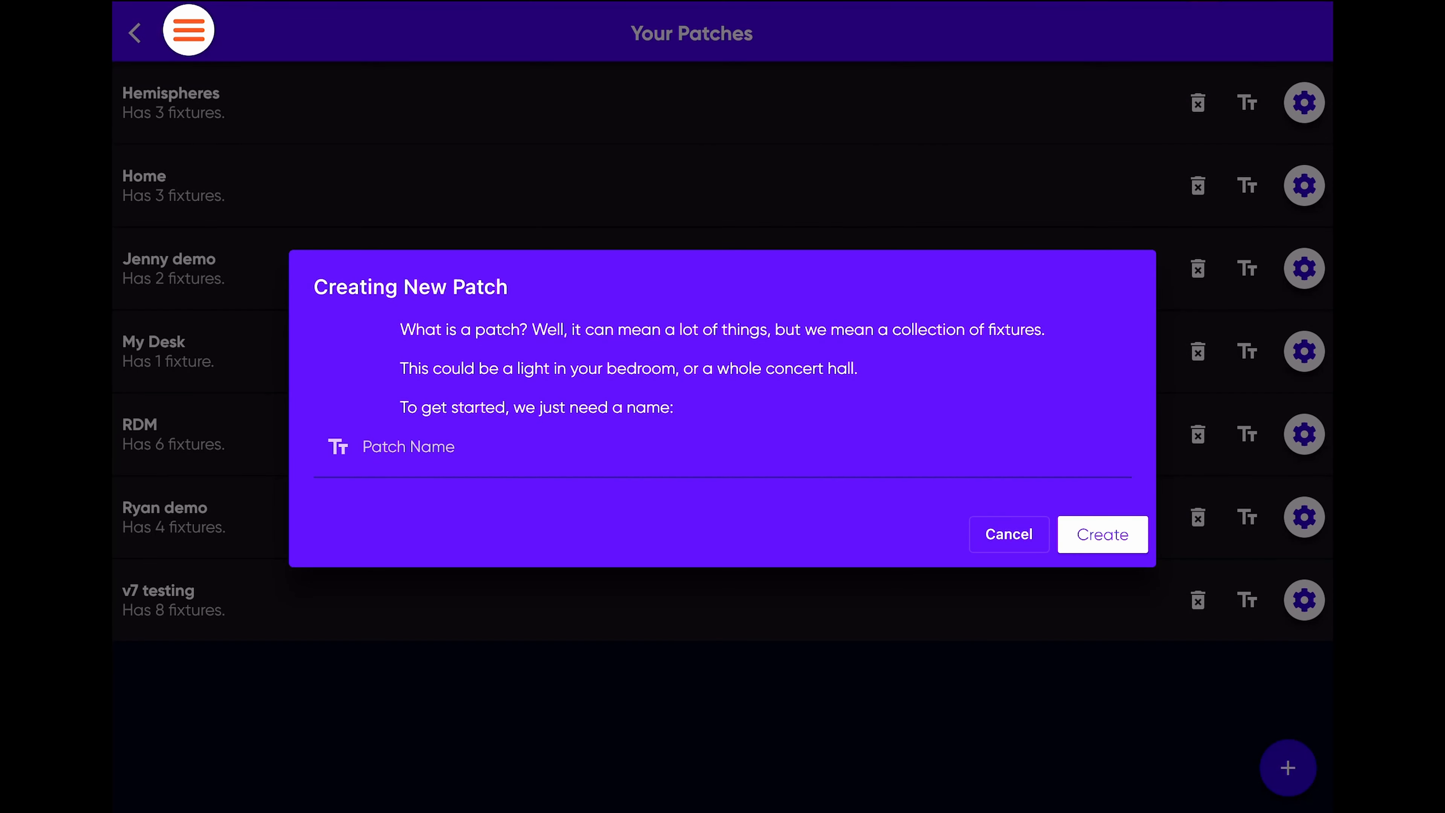
{"action": "type", "text": "soul patch"}
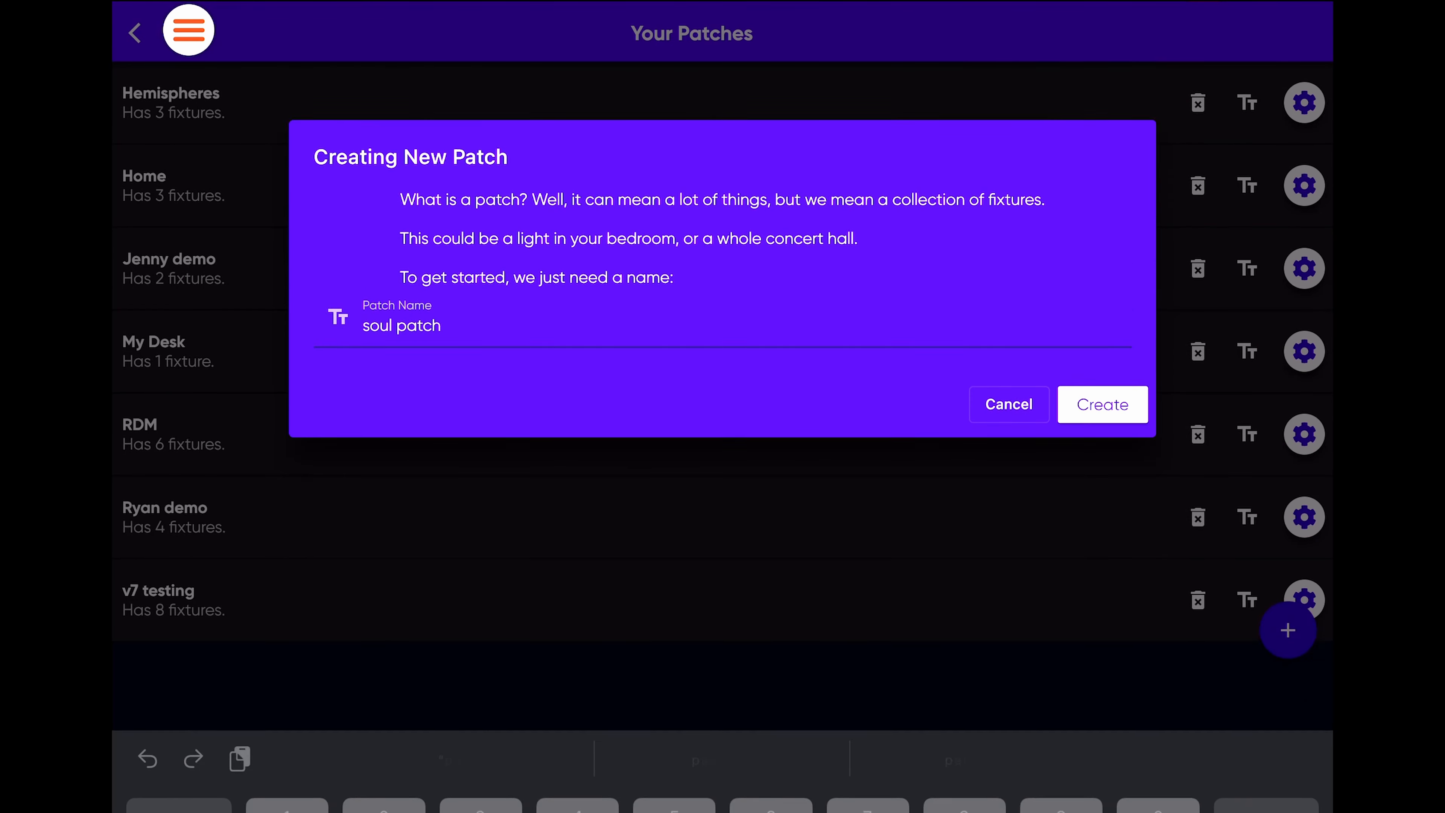
{"action": "left_click", "coordinate": [1102, 404]}
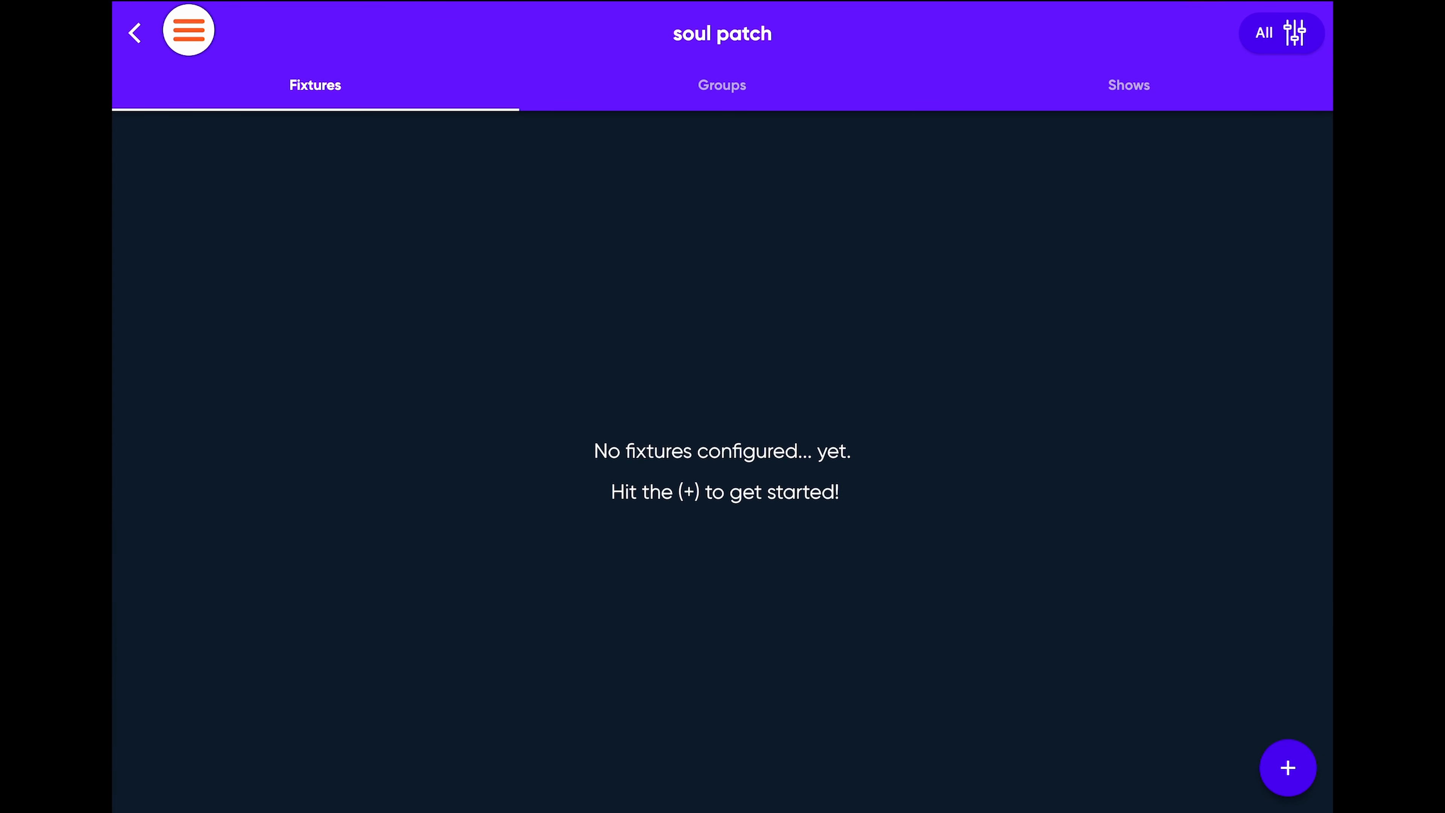
Patch two 6-channel Pro PAR COB fixtures into soul patch
{"action": "left_click", "coordinate": [1288, 767]}
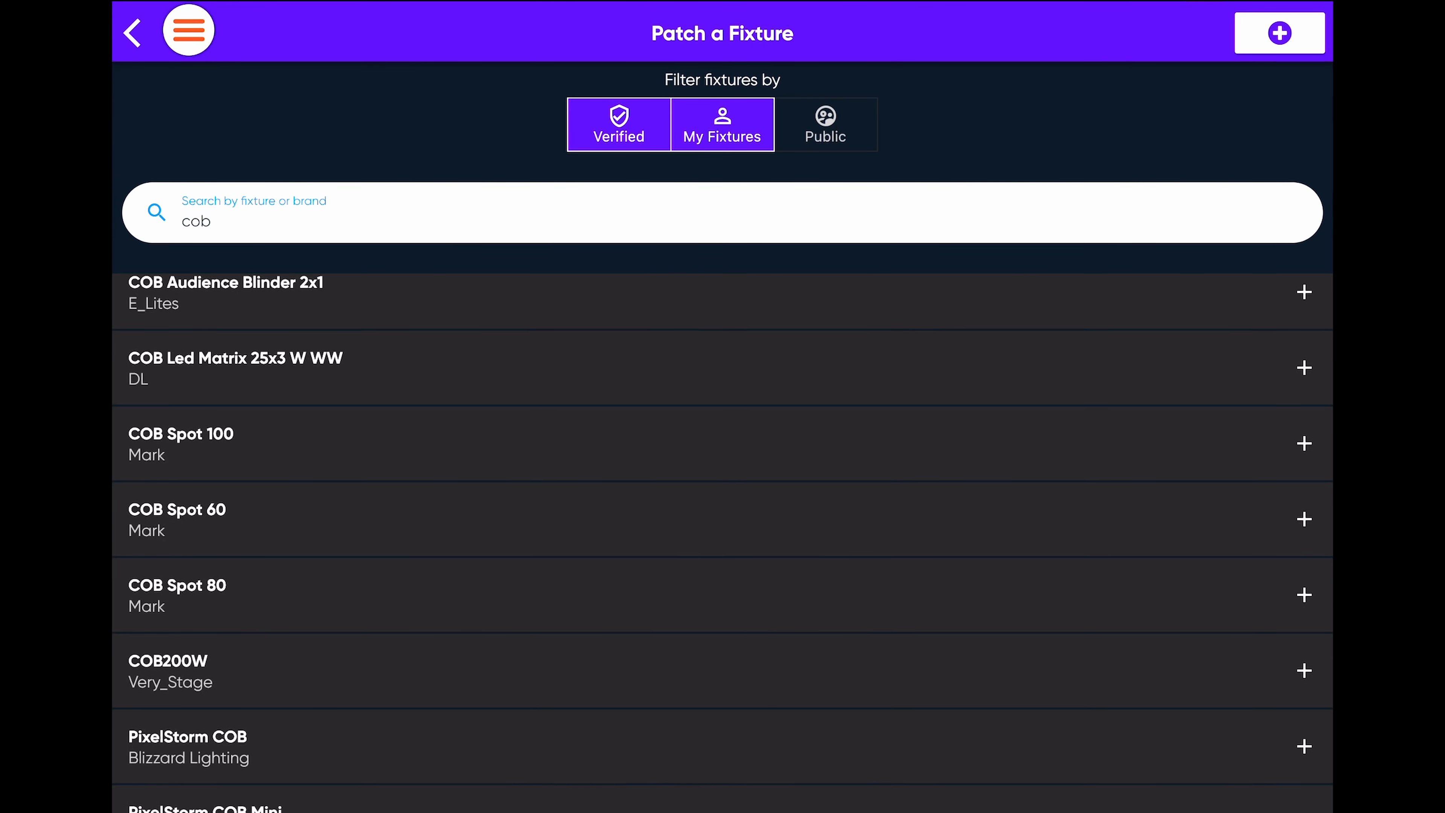
{"action": "scroll", "scroll_direction": "down", "scroll_amount": 3}
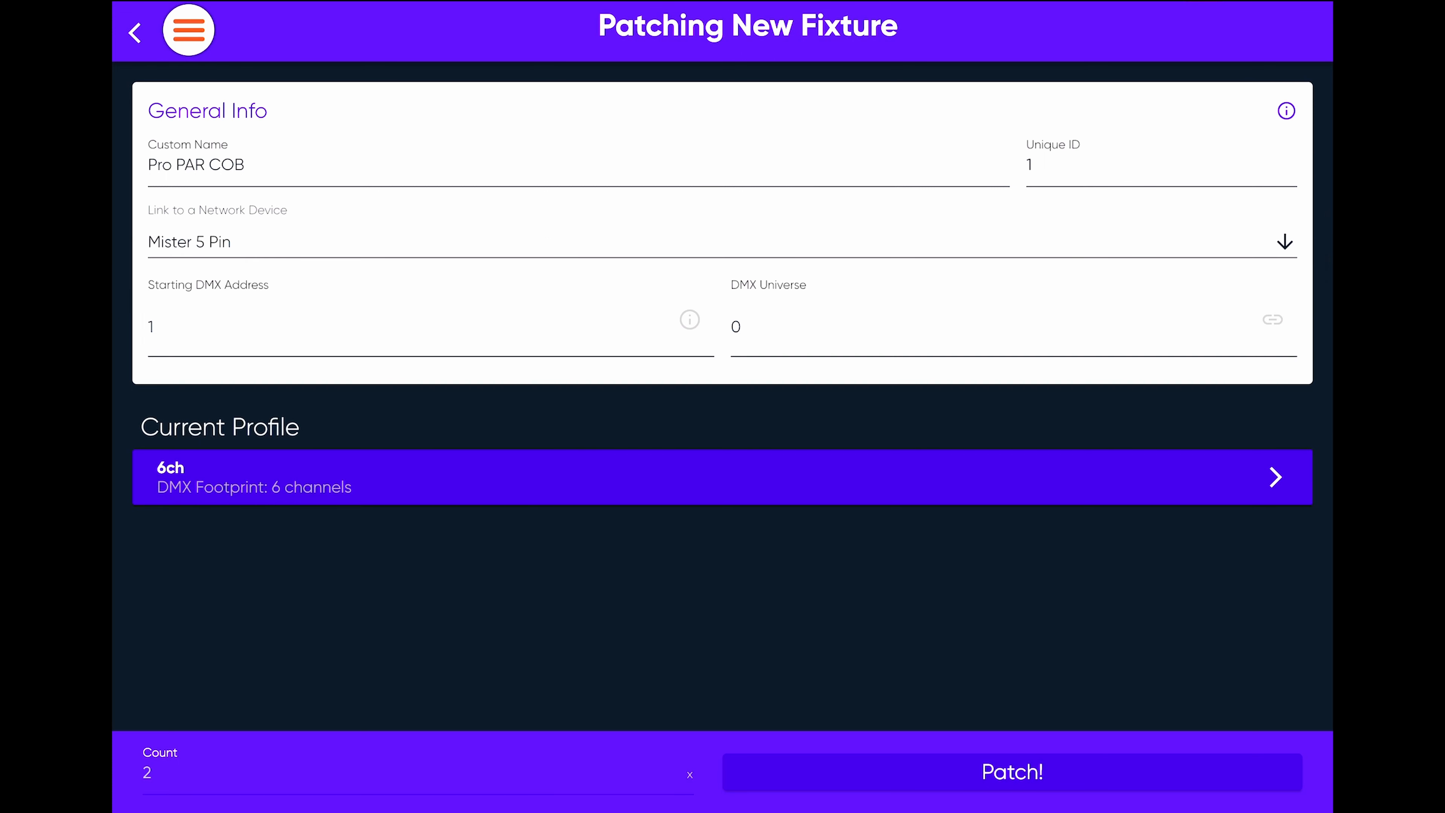
{"action": "left_click", "coordinate": [1011, 773]}
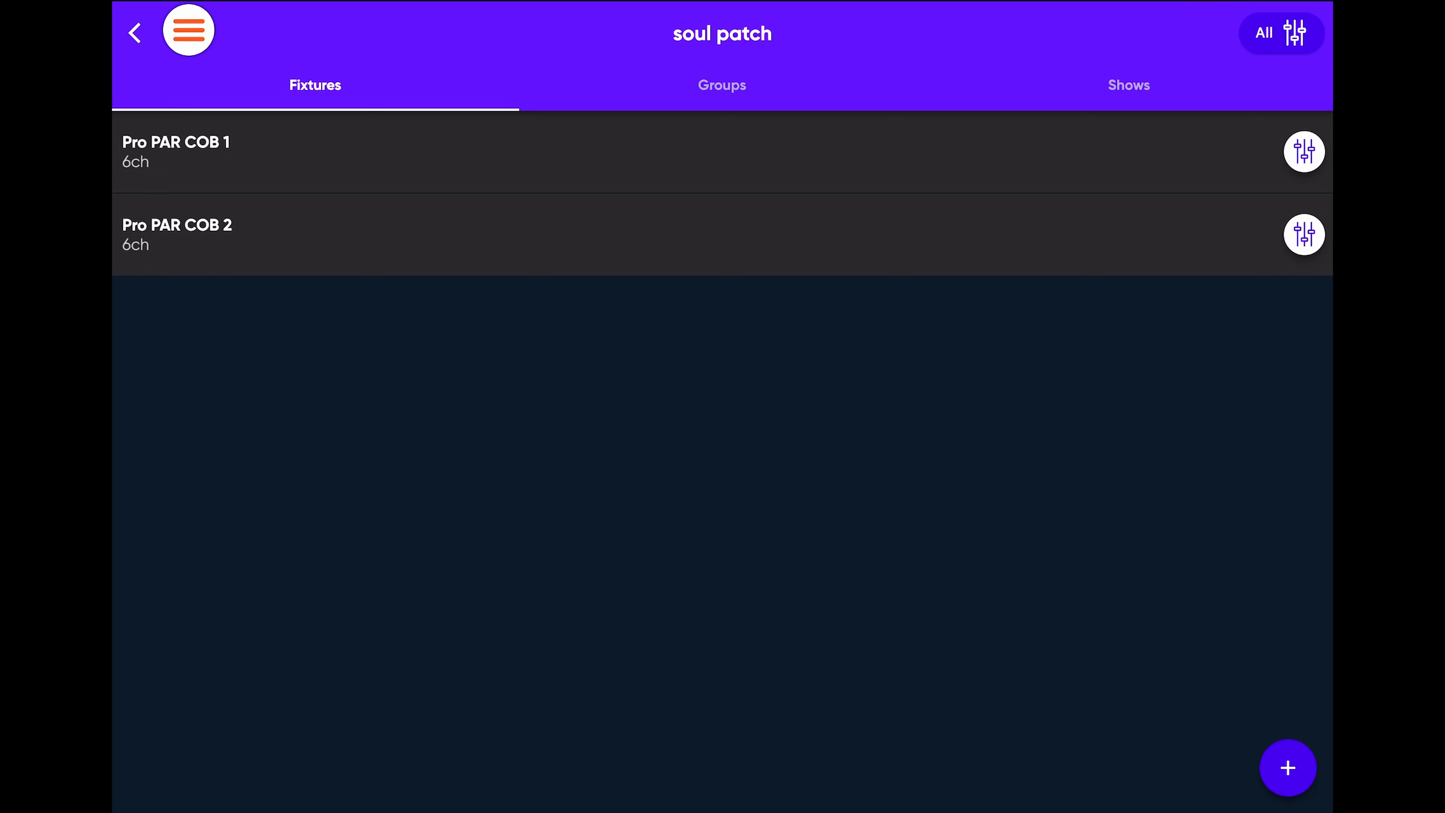
Create the fixture group 'cobs' with its two fixtures alongside hypnos
{"action": "left_click", "coordinate": [1288, 768]}
{"action": "type", "text": "cobs"}
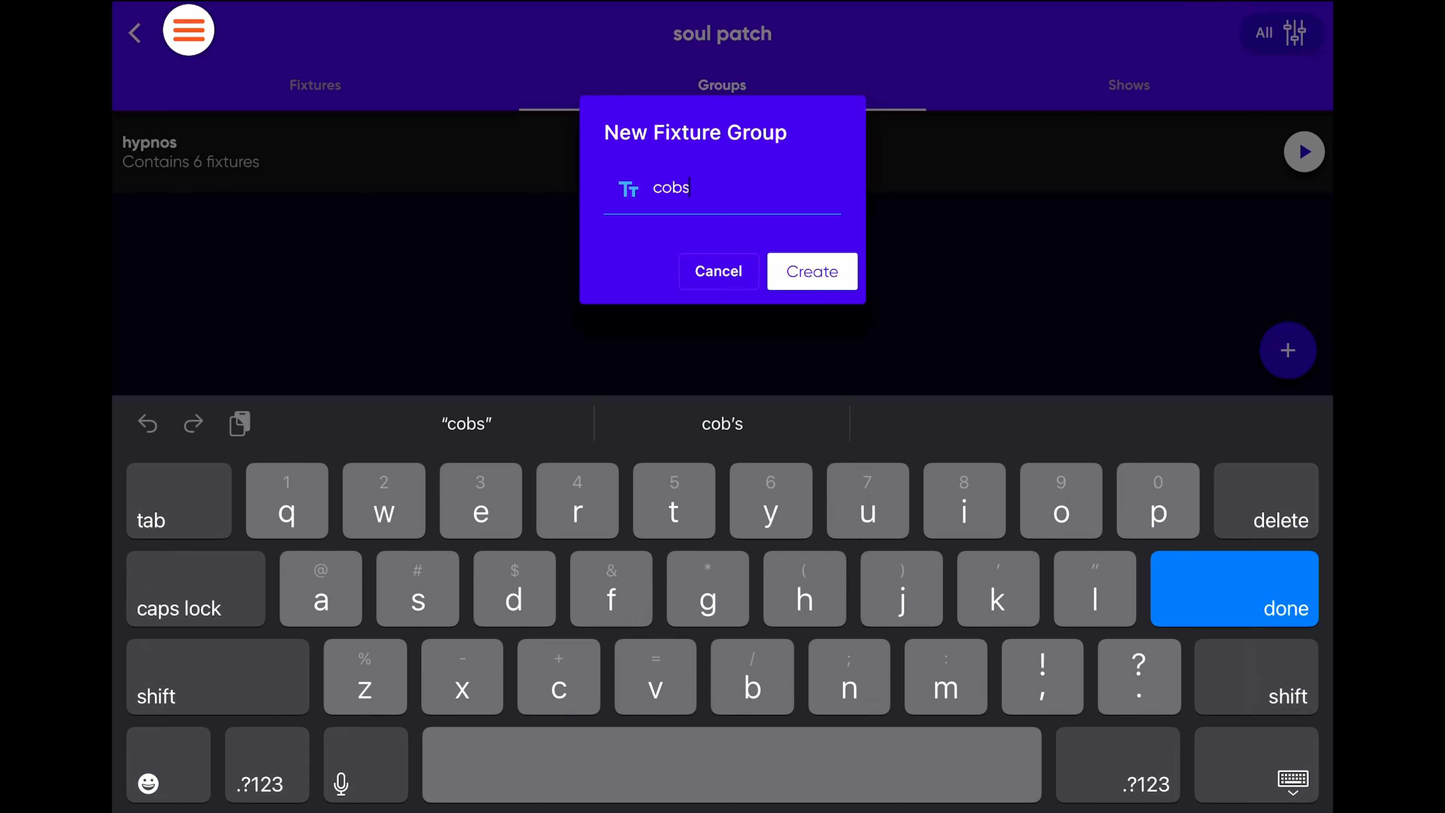
{"action": "left_click", "coordinate": [812, 271]}
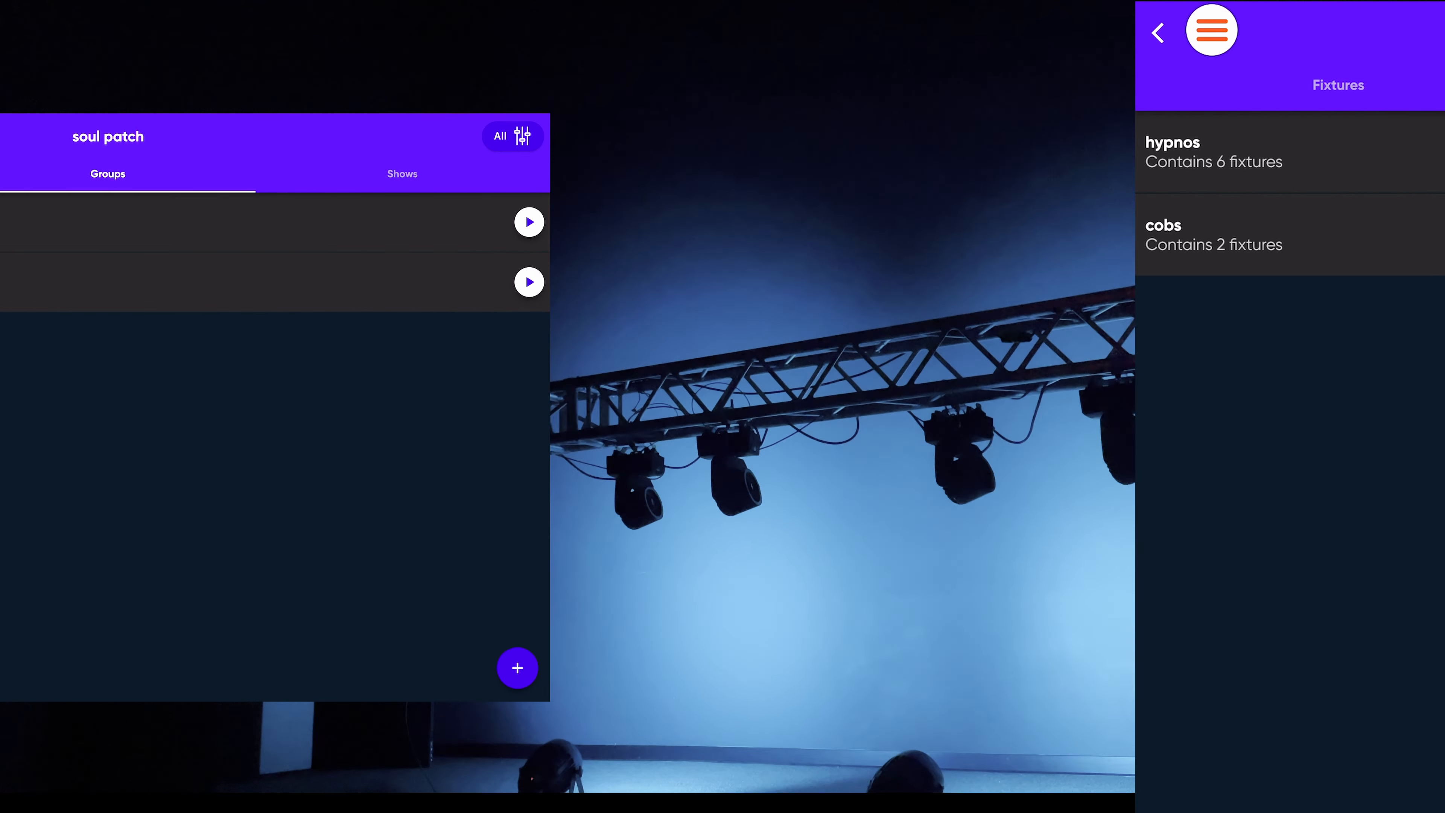
Show the cobs colour wheel, then hypnos pan/tilt (124/129) and faders with ring dimmer 209
{"action": "left_click", "coordinate": [1214, 234]}
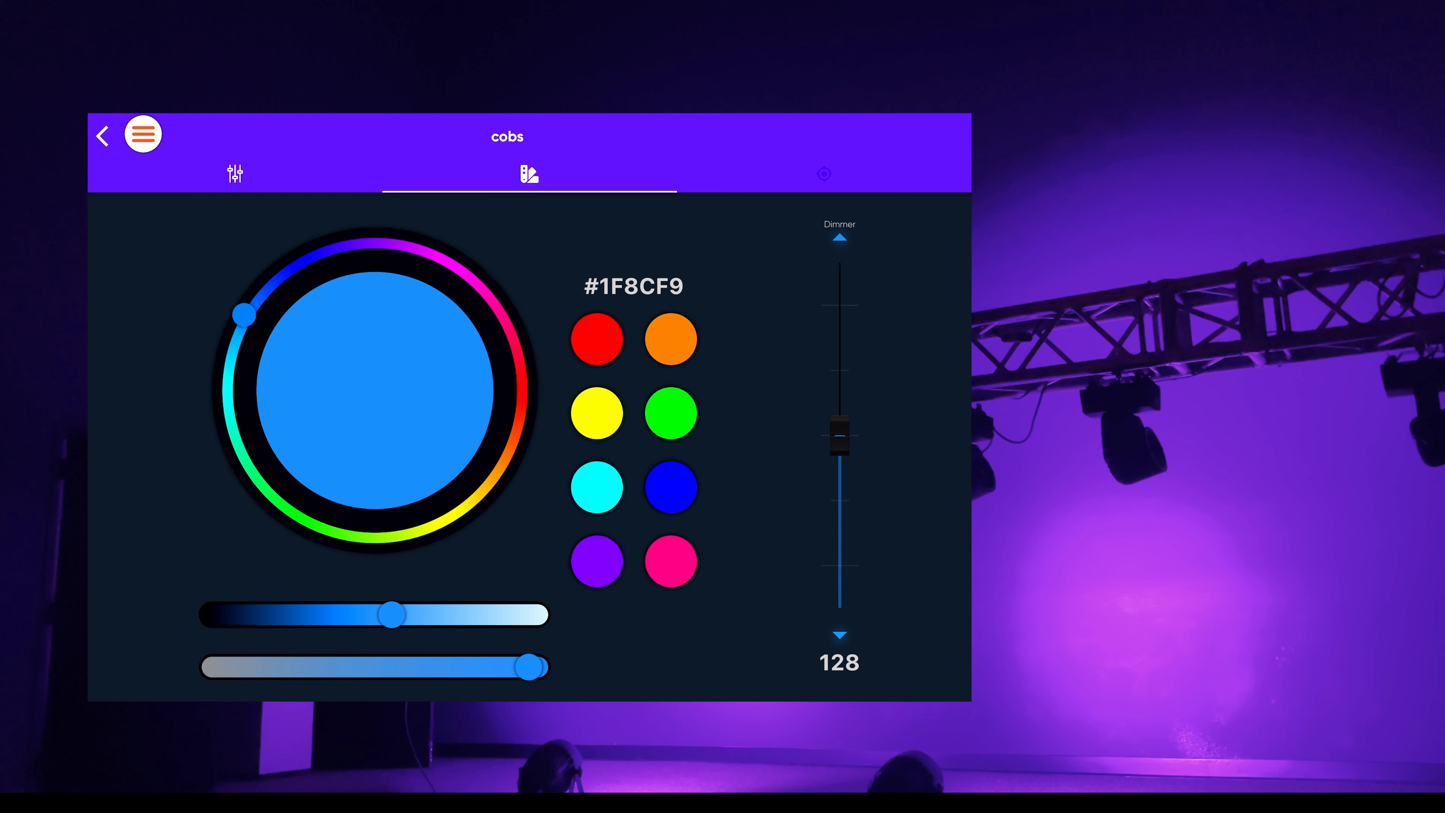
{"action": "left_click", "coordinate": [104, 134]}
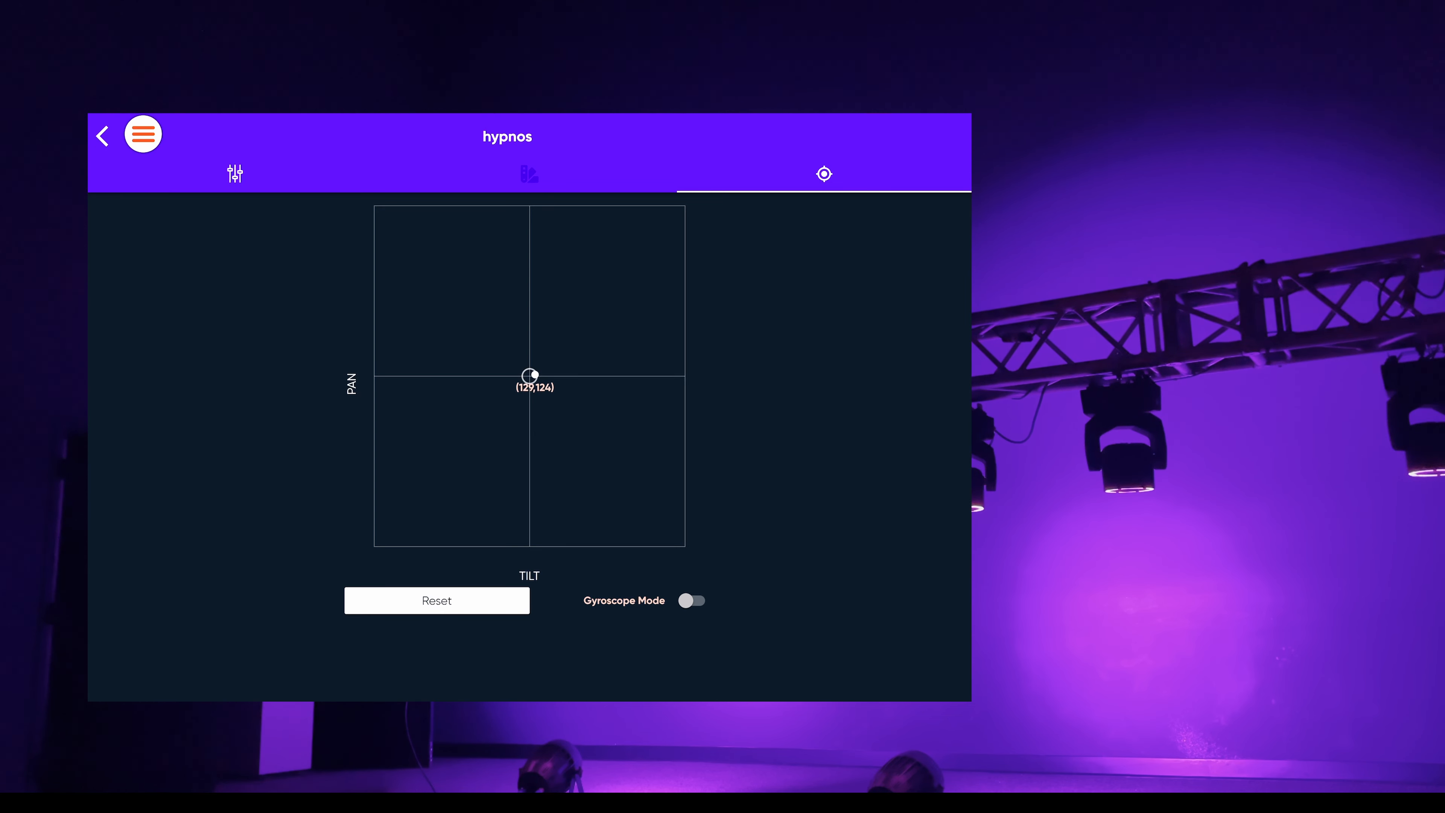
{"action": "left_click", "coordinate": [234, 174]}
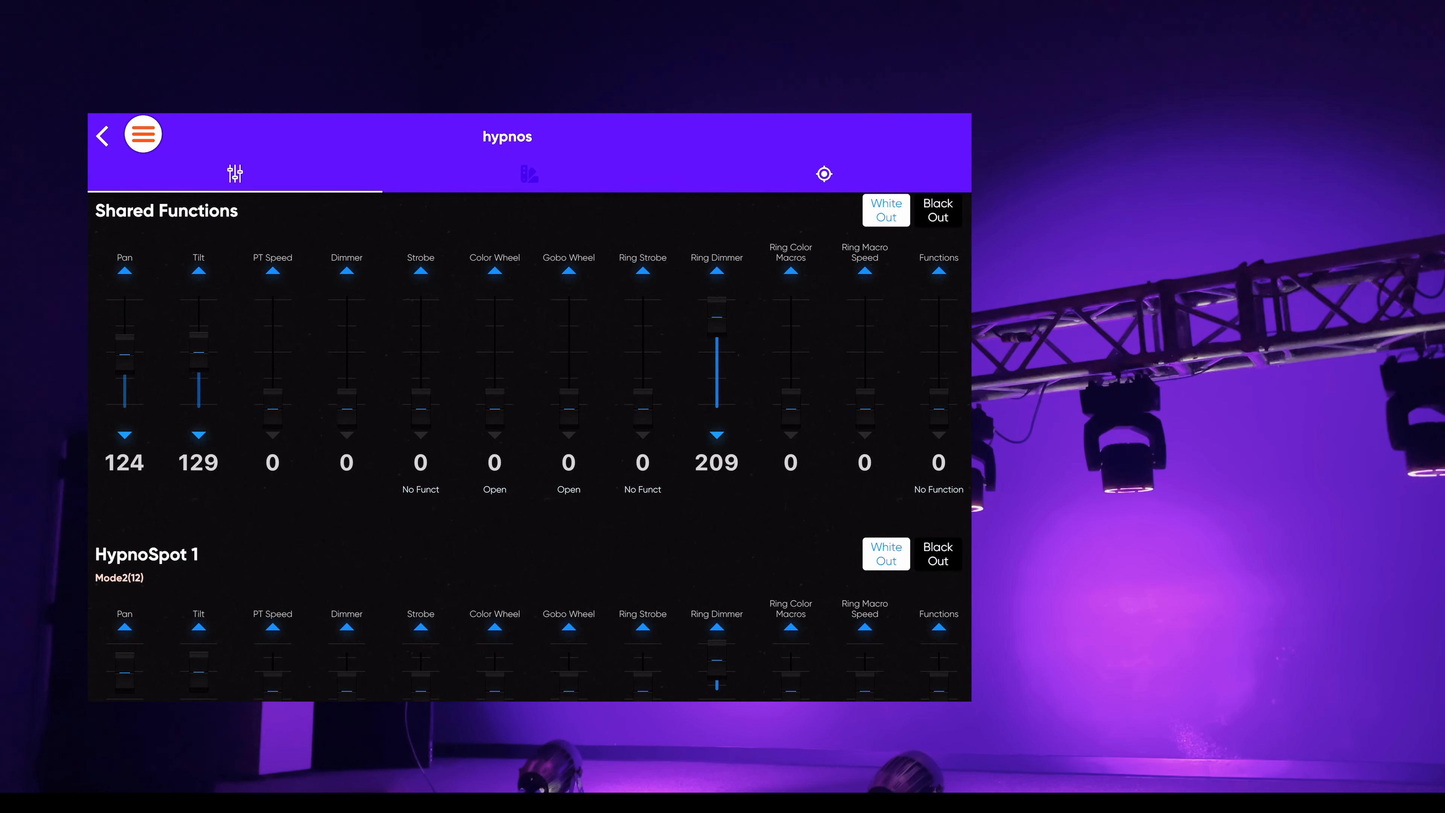